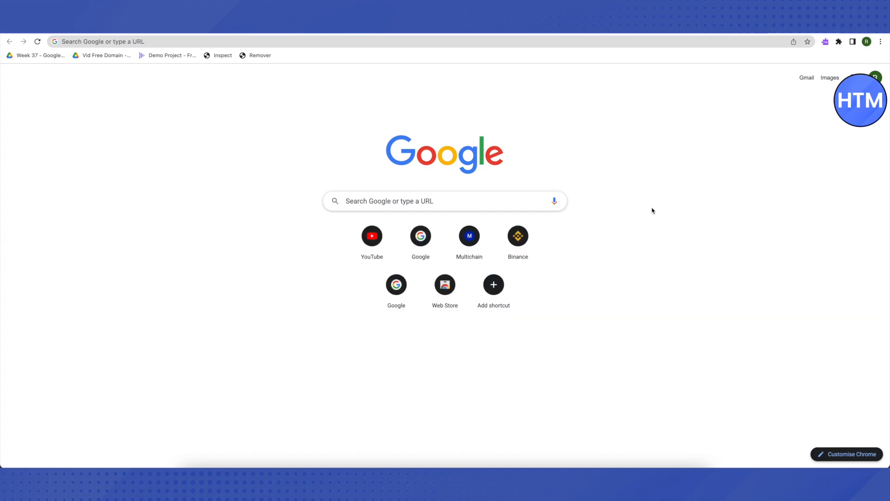
mouse_move(626, 200)
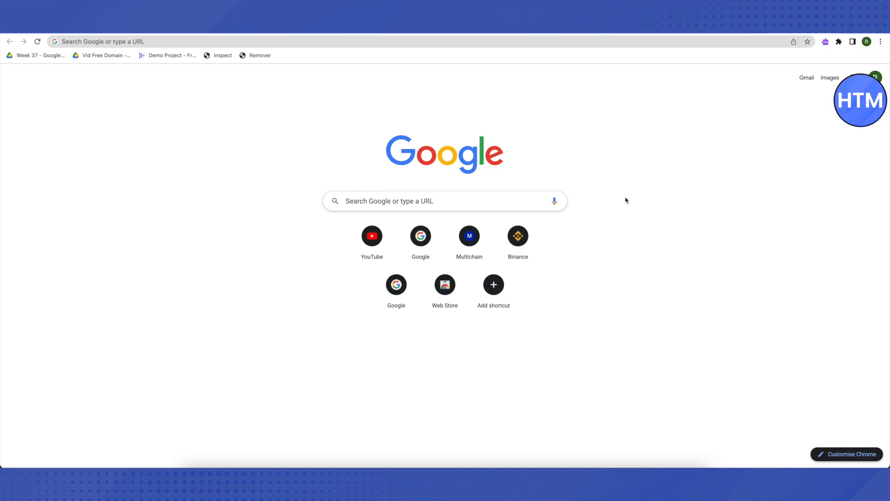
mouse_move(640, 317)
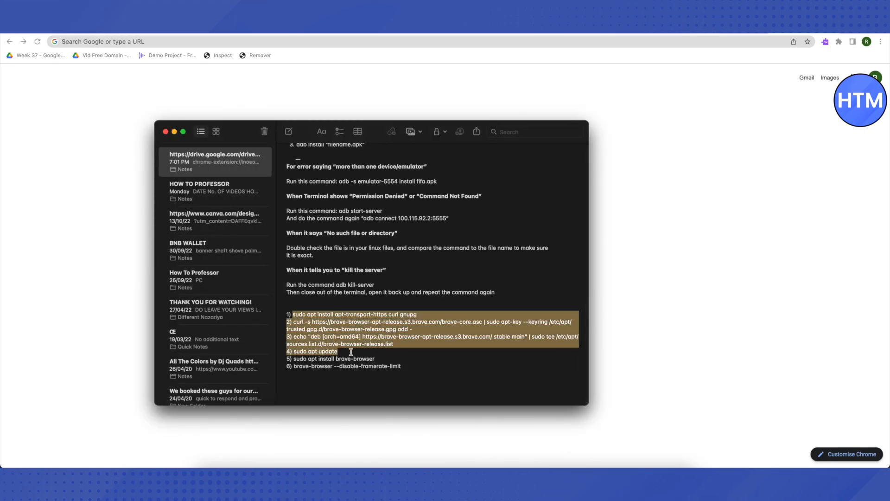
Show the note with the six numbered Brave install commands and deselect the highlighted text.
left_click(352, 329)
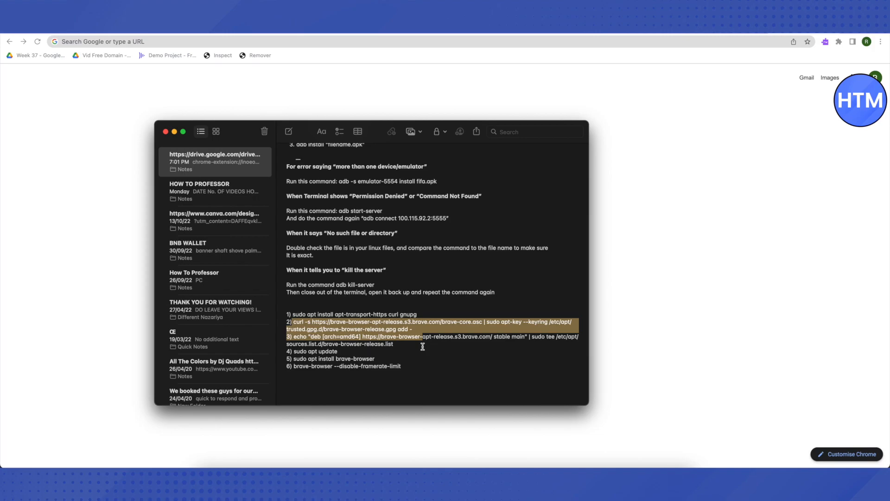
left_click(287, 373)
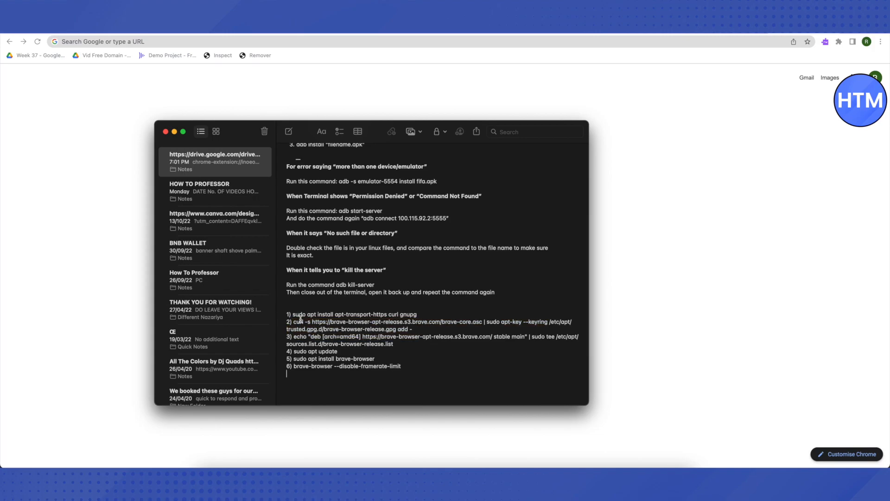